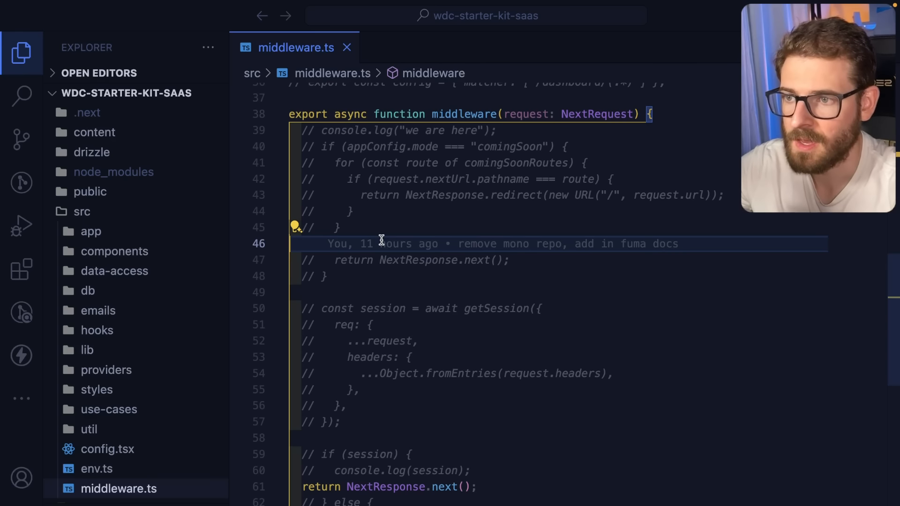
# - Open auth.ts from src/lib via Quick Open to view the auth config
pyautogui.write('auth')
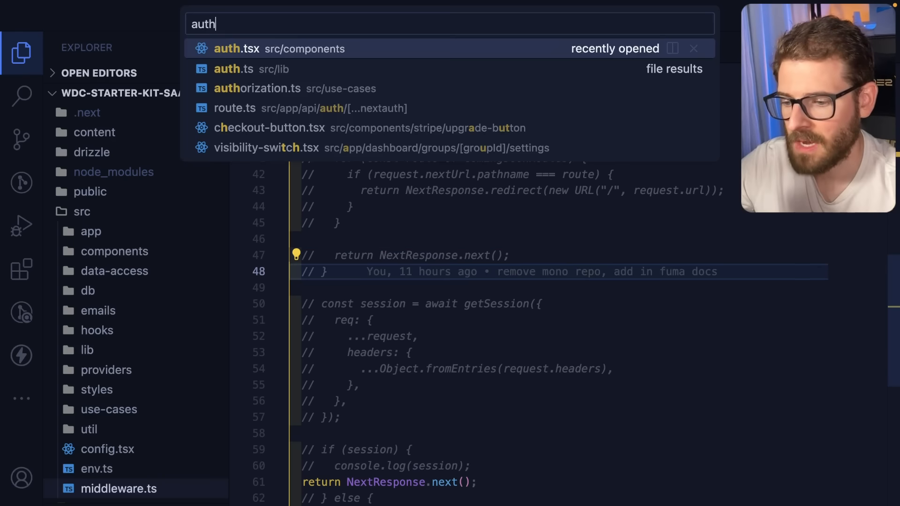
pyautogui.click(233, 68)
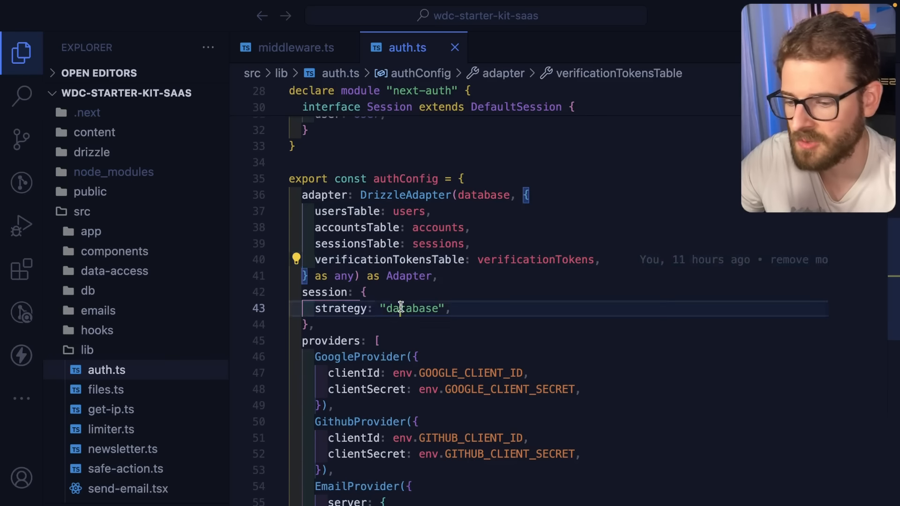
# - Close the auth.ts tab, leaving middleware.ts visible
pyautogui.click(297, 47)
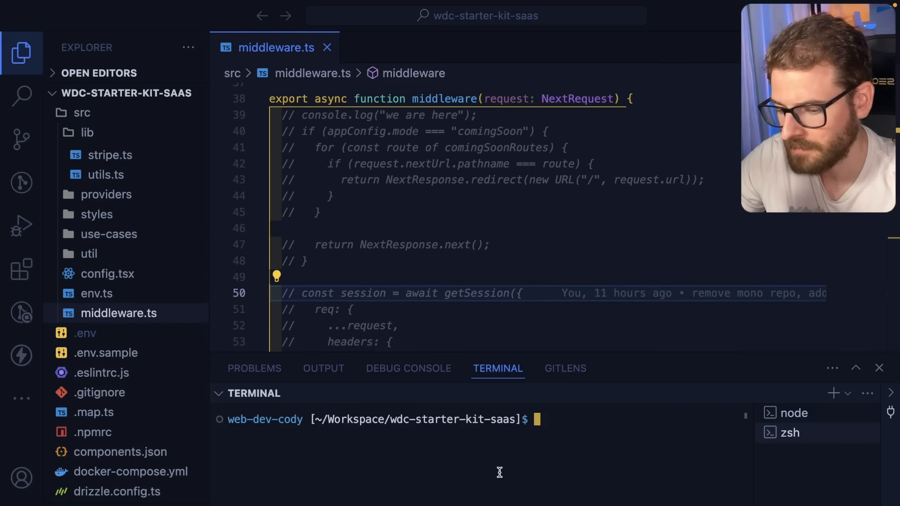
# - Run docker compose up and review drizzle.config.ts and its pg driver value
pyautogui.write('docker compose up')
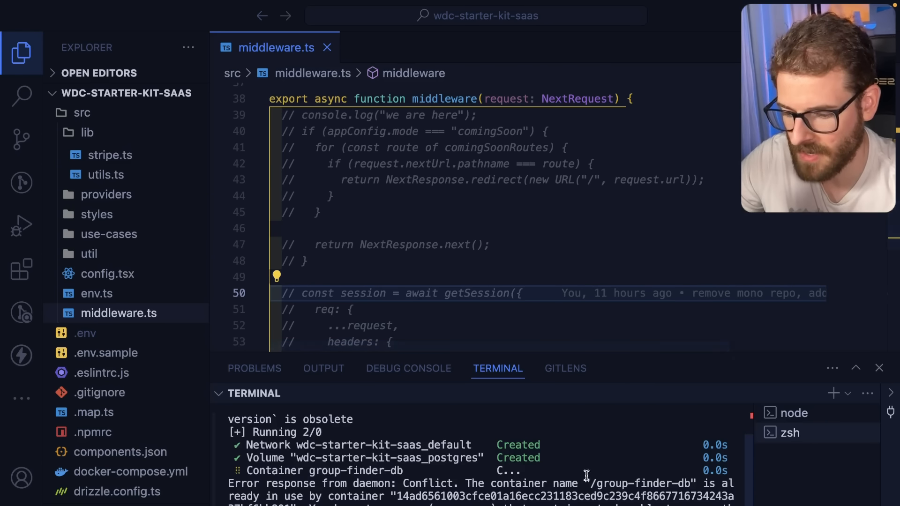
pyautogui.click(116, 492)
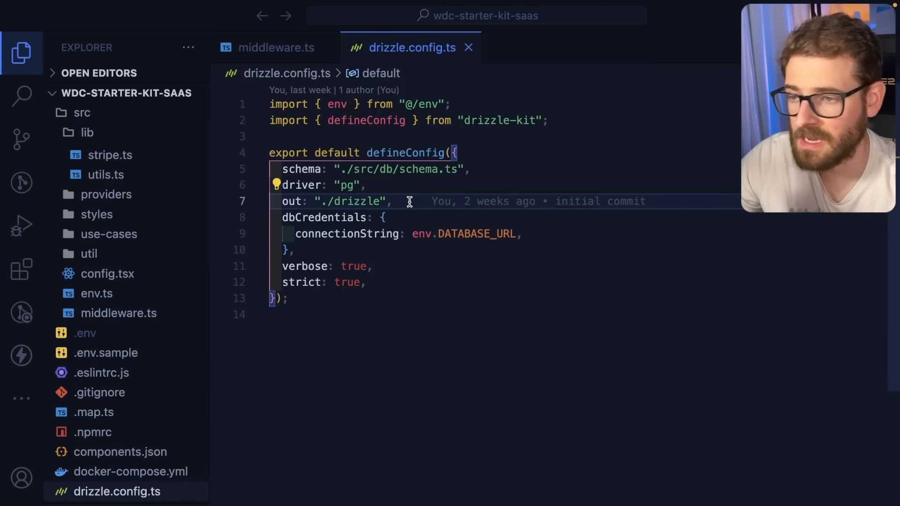
pyautogui.moveTo(386, 188)
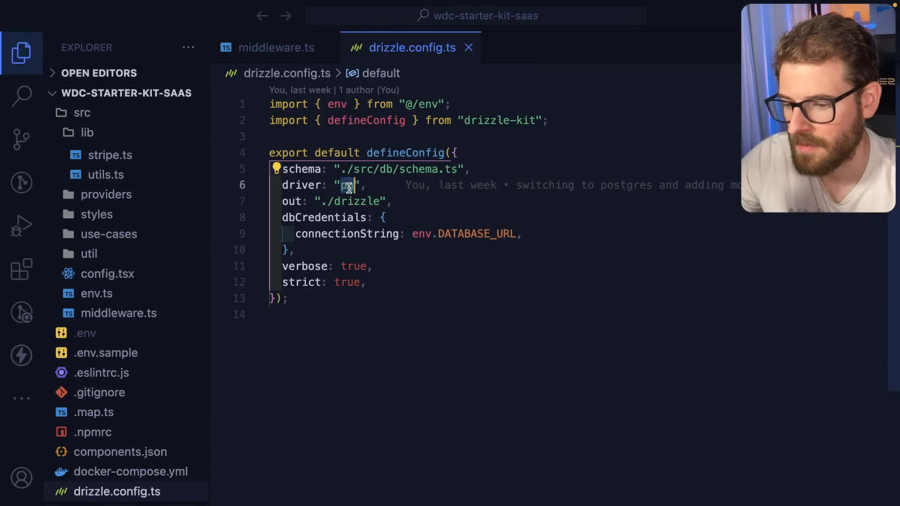
pyautogui.click(278, 47)
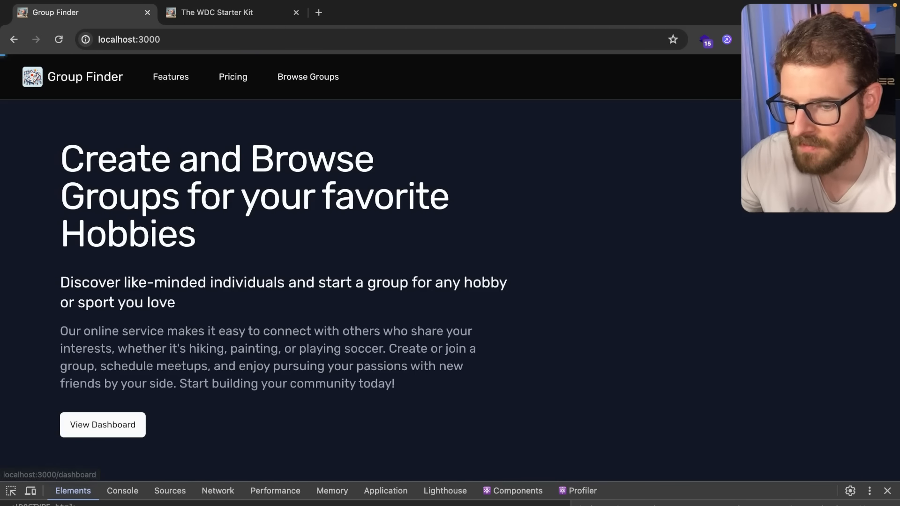
# - Navigate to the Group Finder app's dashboard page in Chrome
pyautogui.click(102, 425)
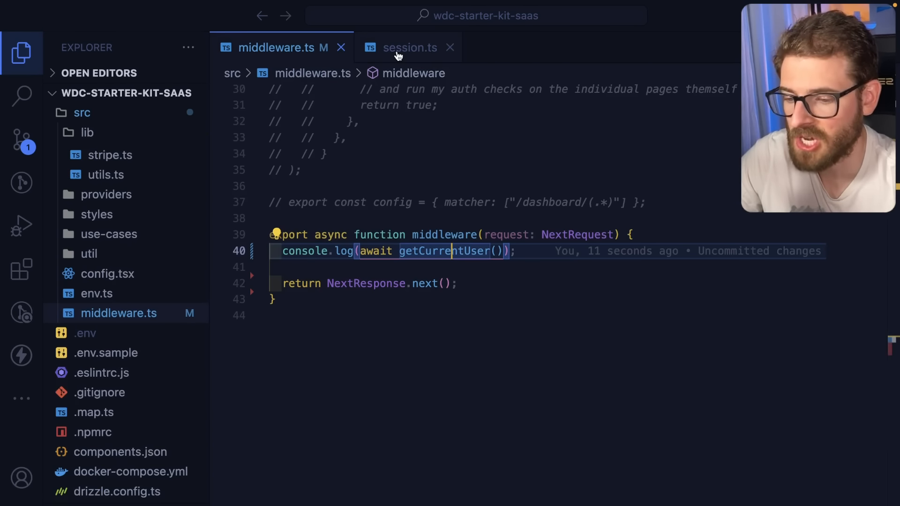
# - Inspect getCurrentUser in session.ts, then return to middleware.ts
pyautogui.click(410, 47)
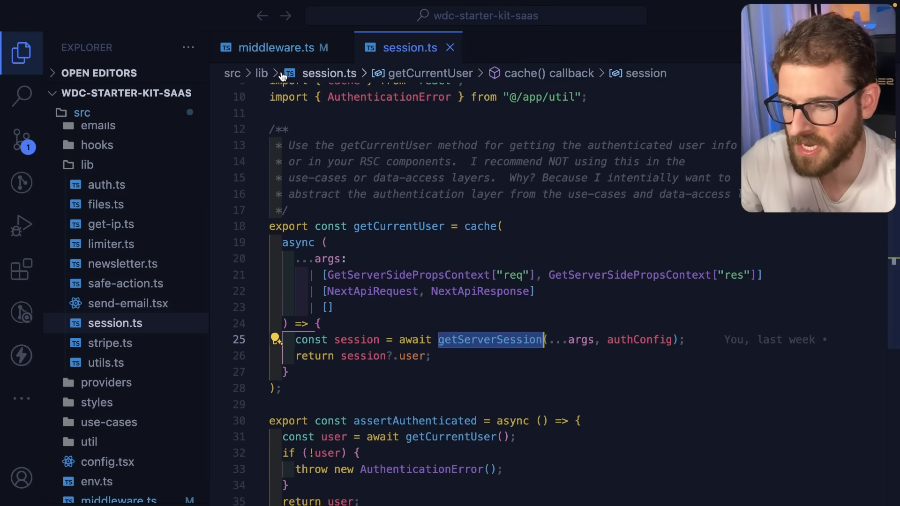
pyautogui.click(275, 47)
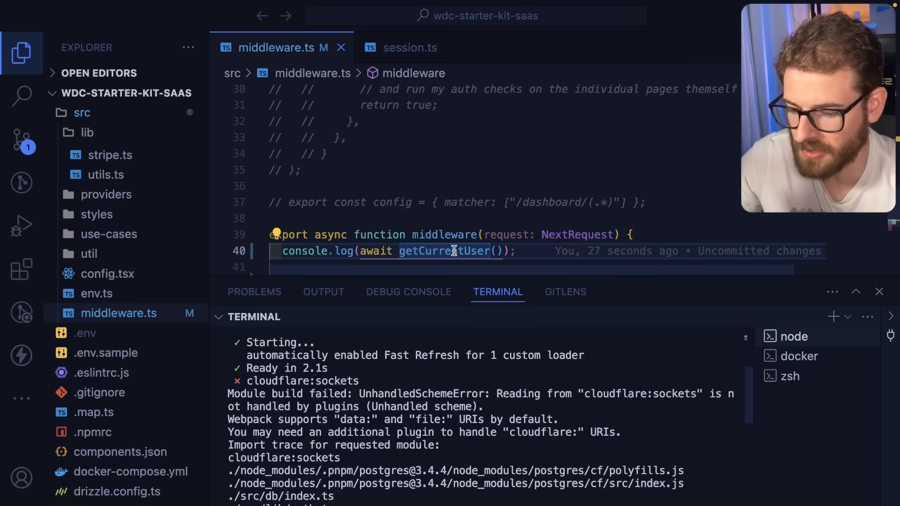
pyautogui.moveTo(444, 251)
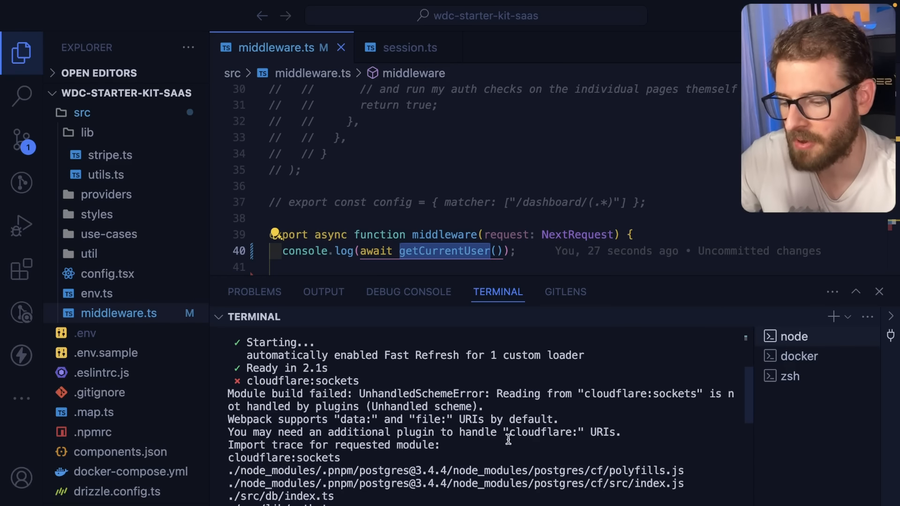
pyautogui.moveTo(491, 394)
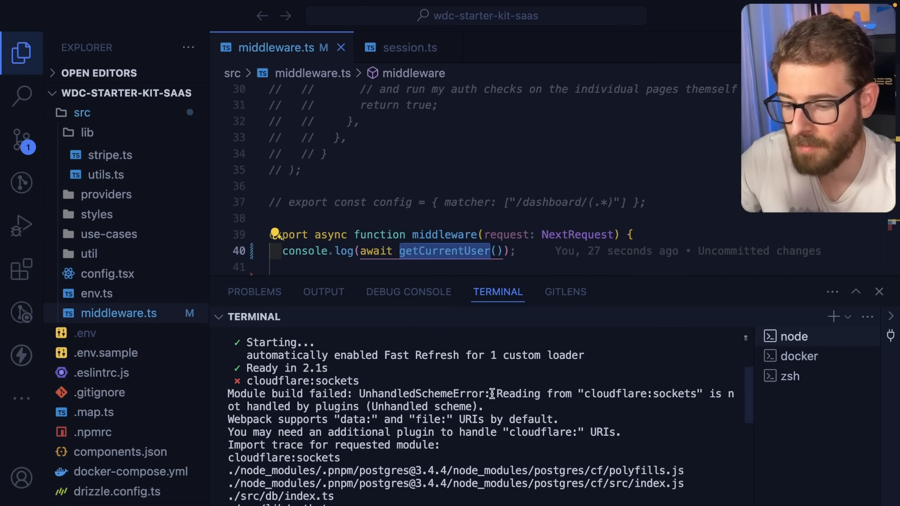
pyautogui.scroll(-3)
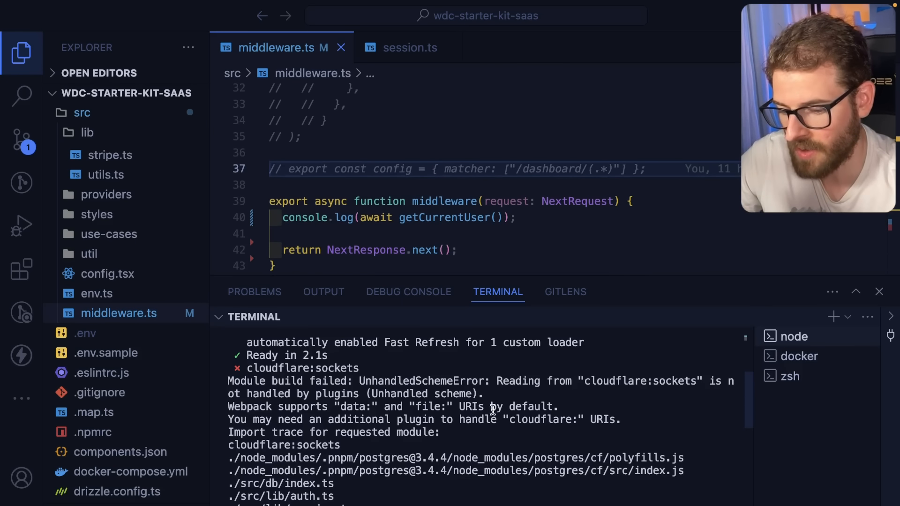
pyautogui.doubleClick(540, 420)
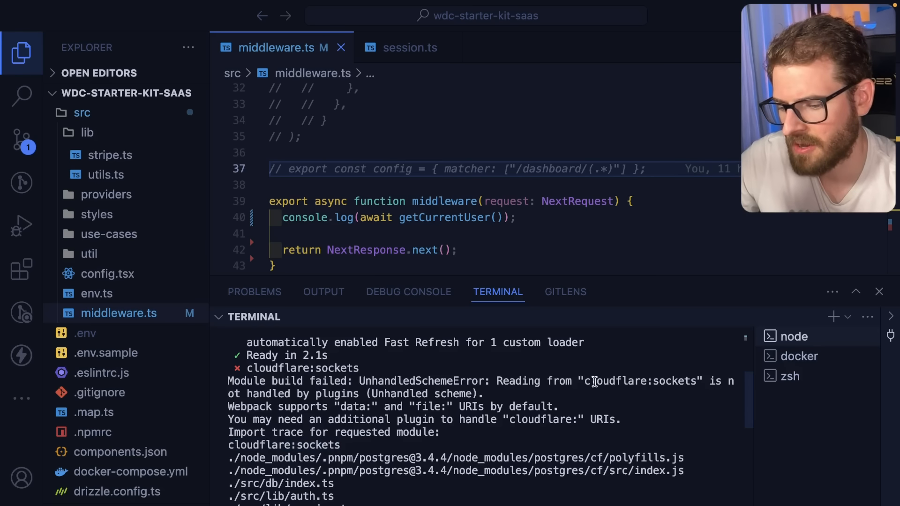
pyautogui.doubleClick(283, 445)
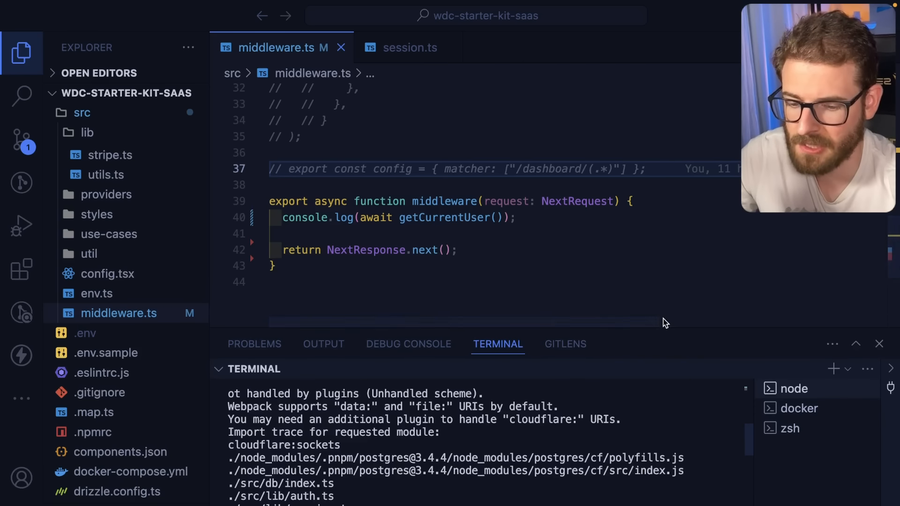
pyautogui.moveTo(681, 328)
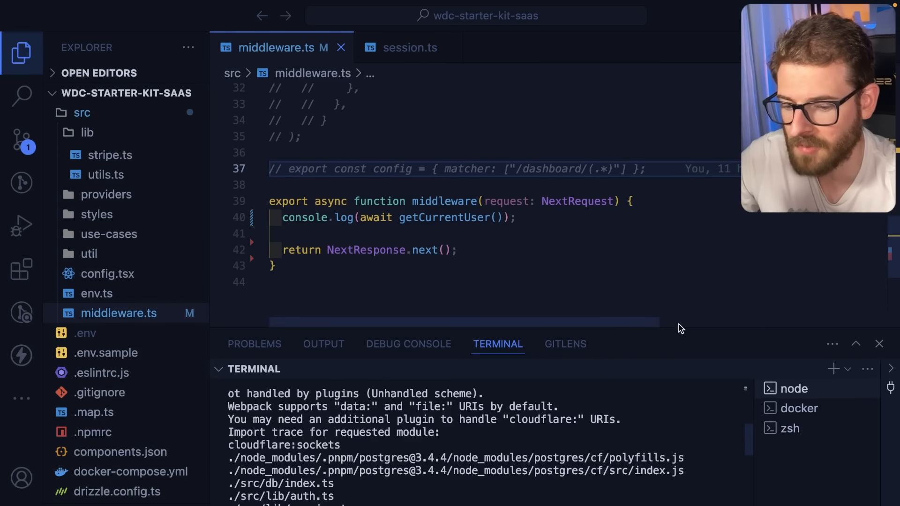
pyautogui.doubleClick(443, 218)
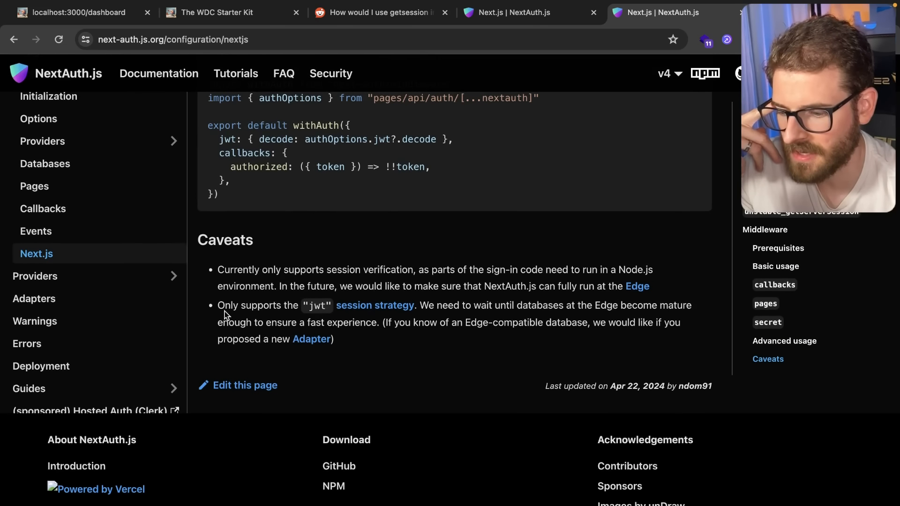
pyautogui.moveTo(465, 305)
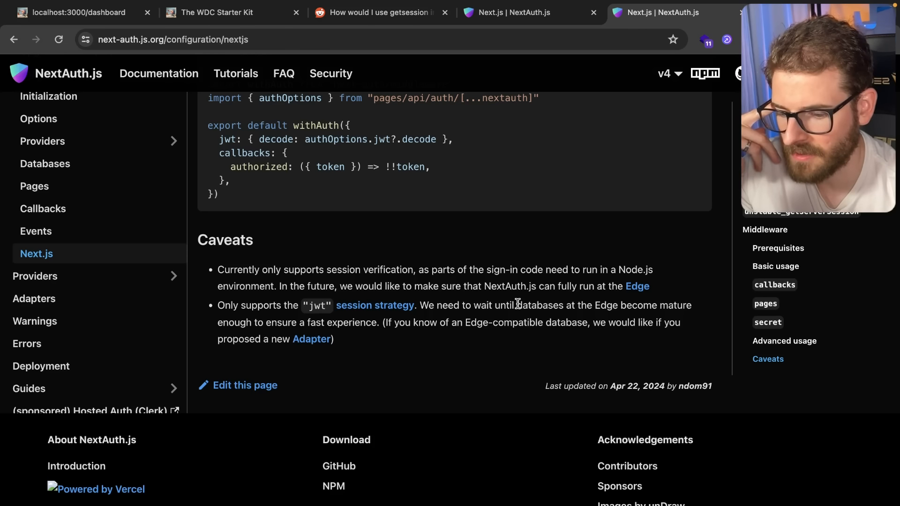
# - Highlight the Edge database caveats and scroll to the advanced middleware.ts example
pyautogui.doubleClick(676, 304)
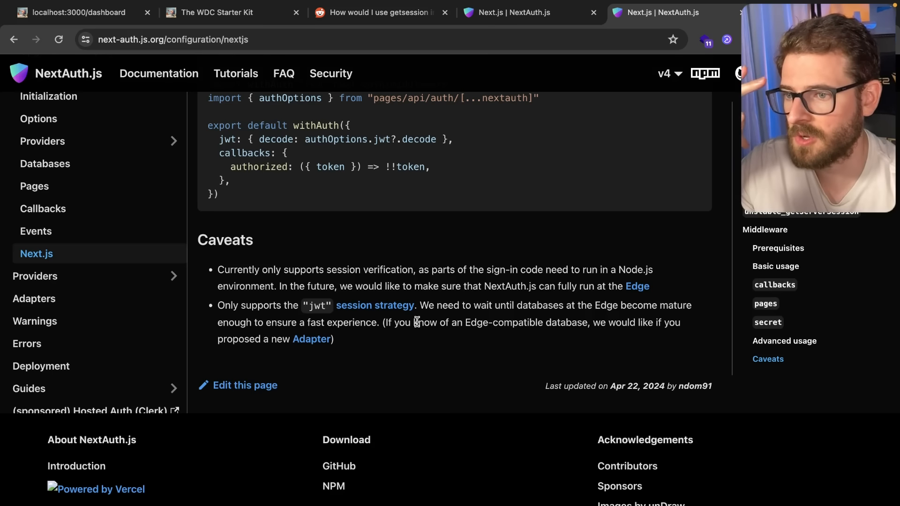
pyautogui.moveTo(591, 310)
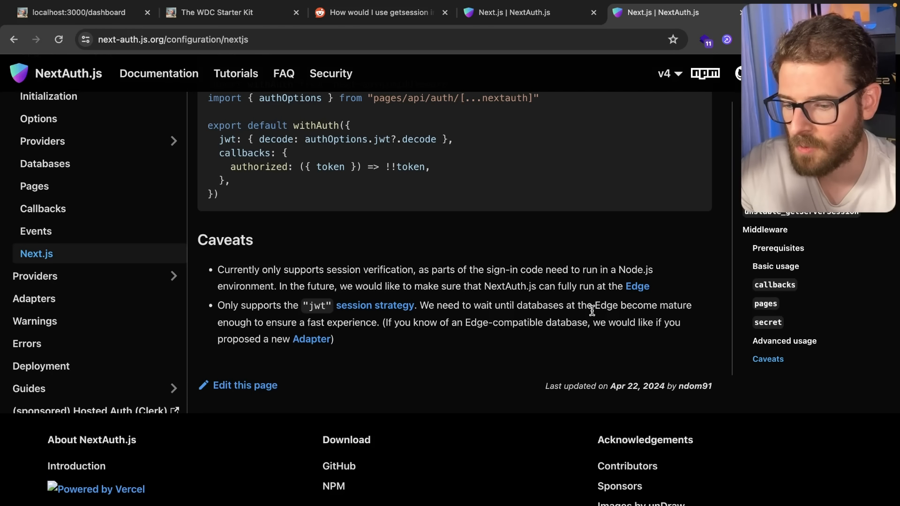
pyautogui.doubleClick(604, 304)
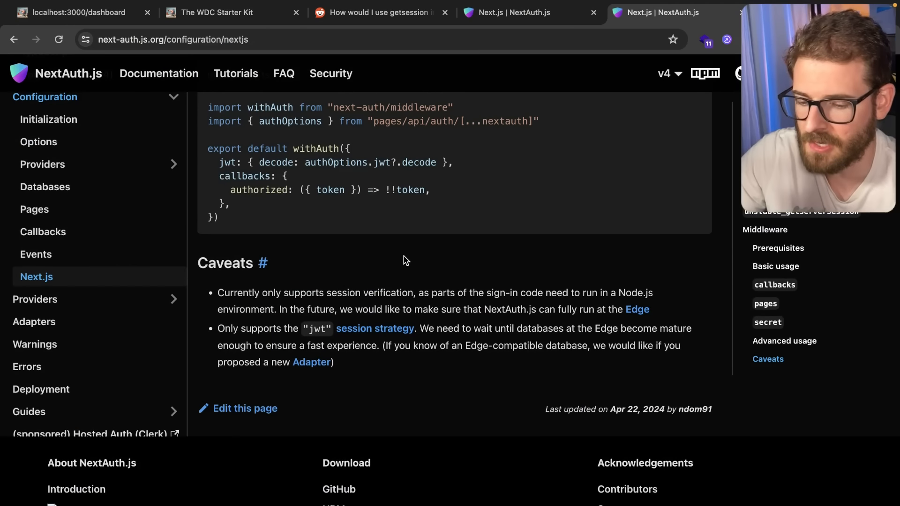
pyautogui.scroll(3)
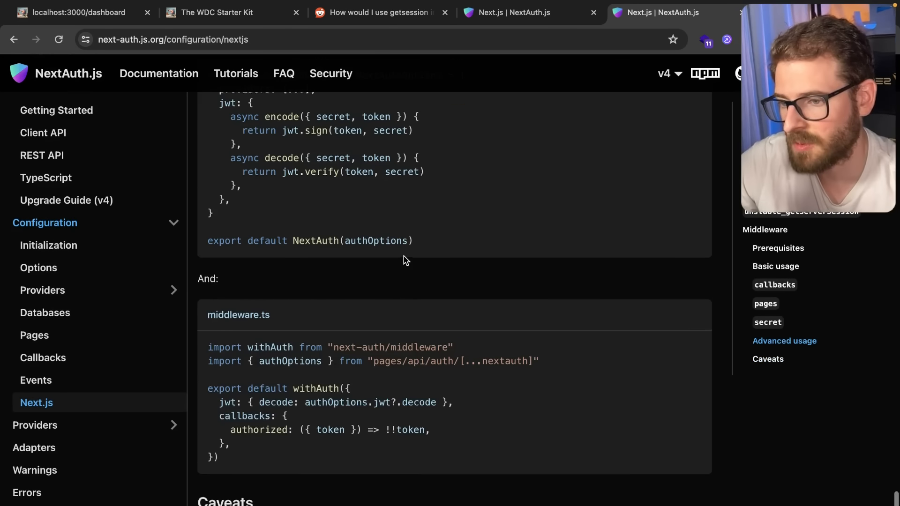
pyautogui.scroll(-3)
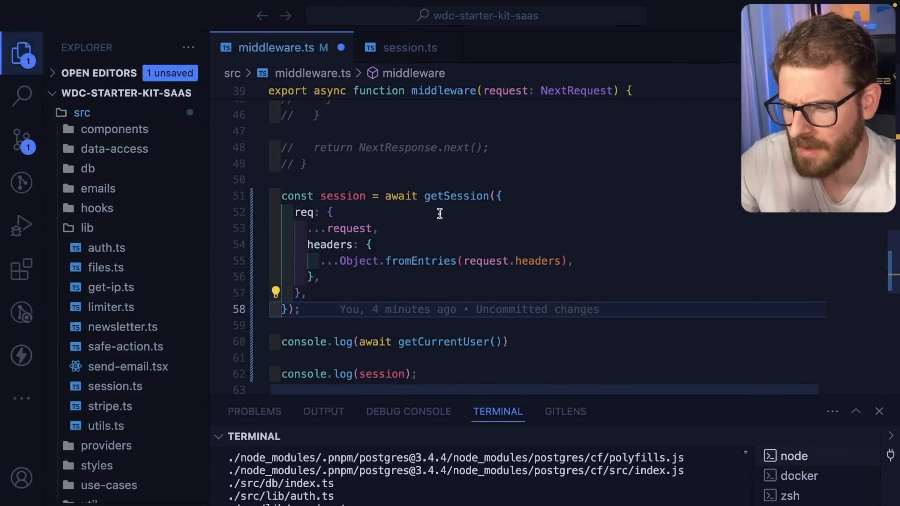
pyautogui.moveTo(442, 342)
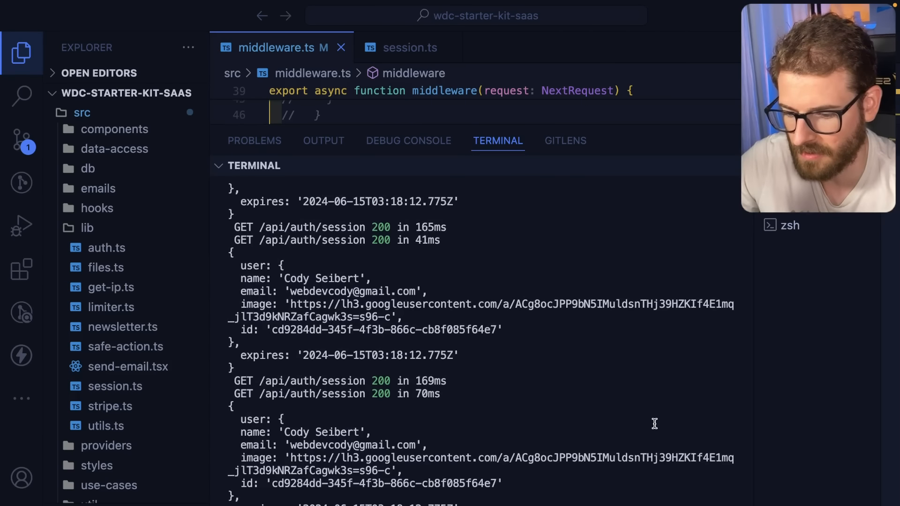
# - Scroll the terminal output to inspect the logged session objects with user details and expiry
pyautogui.scroll(-3)
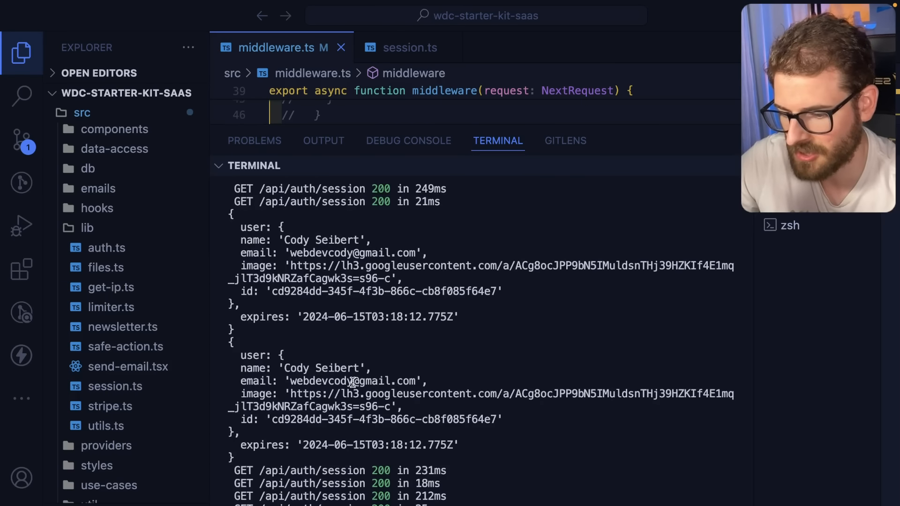
pyautogui.scroll(-3)
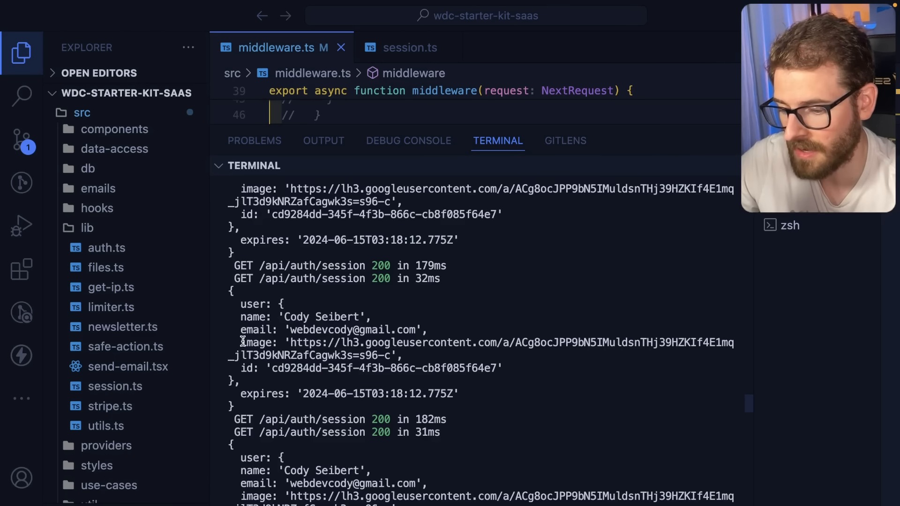
pyautogui.moveTo(292, 306)
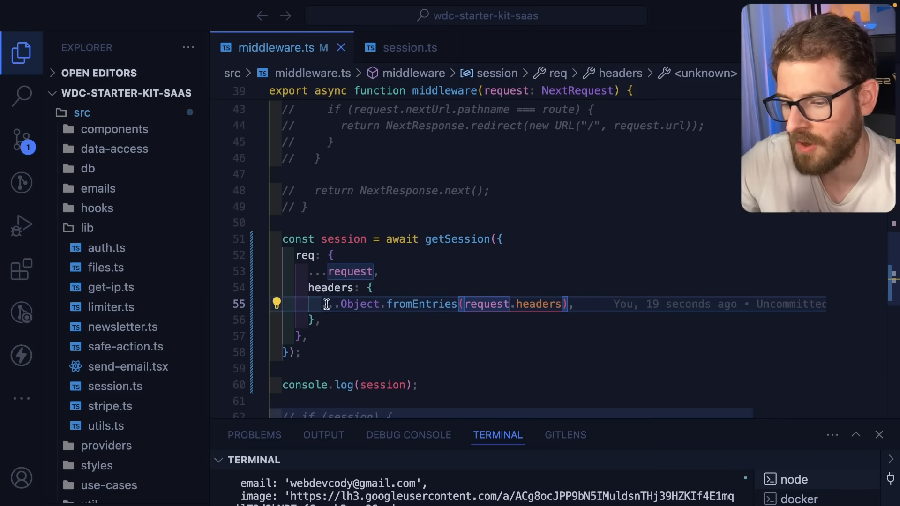
pyautogui.scroll(-3)
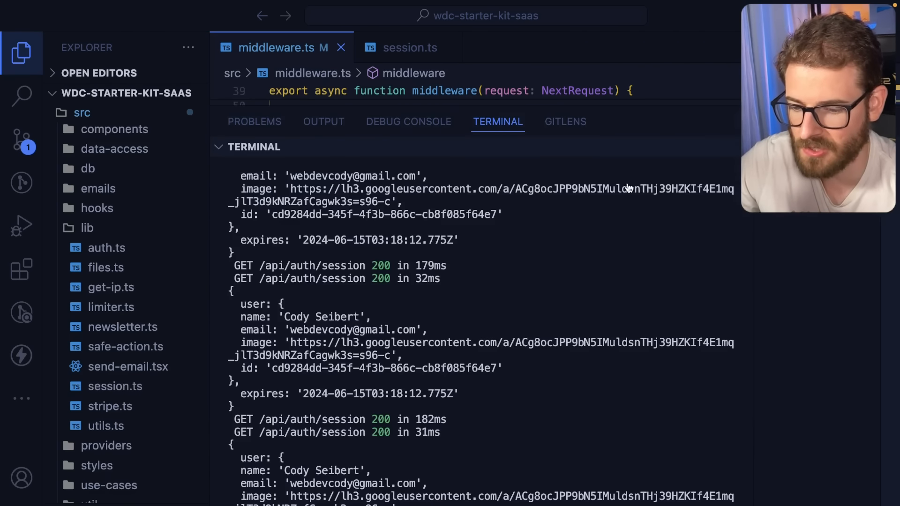
pyautogui.scroll(-3)
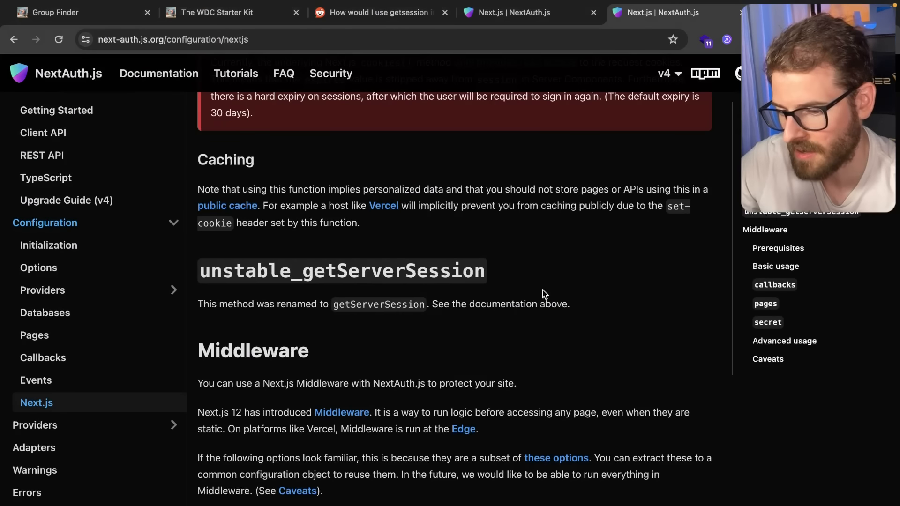
pyautogui.click(55, 12)
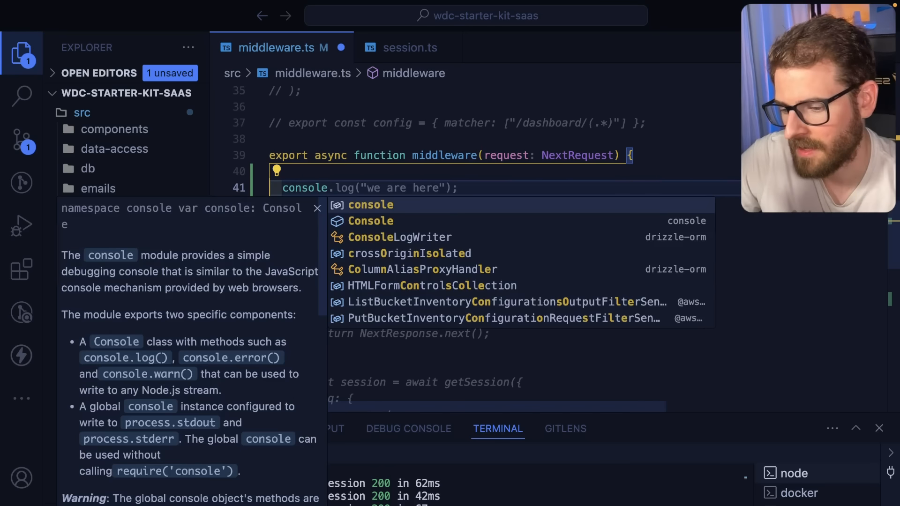
# - Wrap the getSession call in an if check for pathname "/groups/[id]"
pyautogui.write('if (request.nextUrl.pathname === "/api/auth/signin") {')
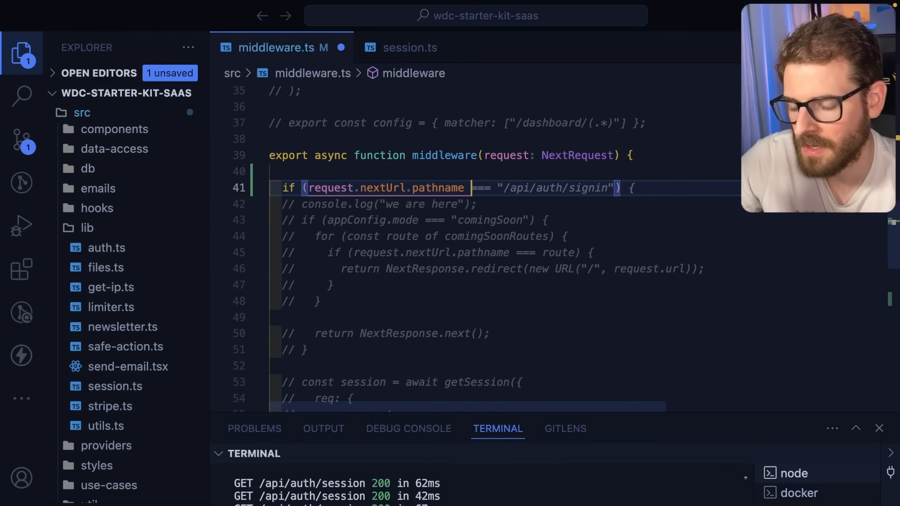
pyautogui.write('/groups/[id')
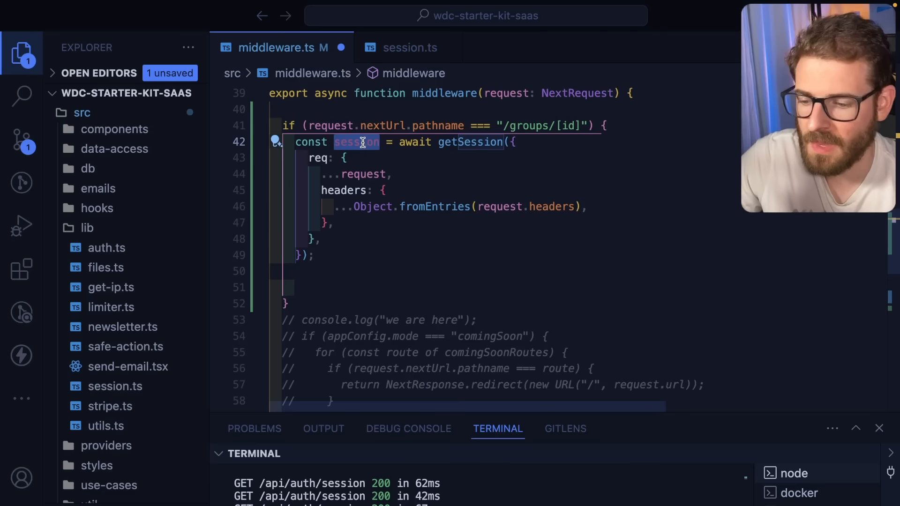
# - Read the session's groupMembershipList and check whether it includes the request's query id
pyautogui.write('console.log(session);')
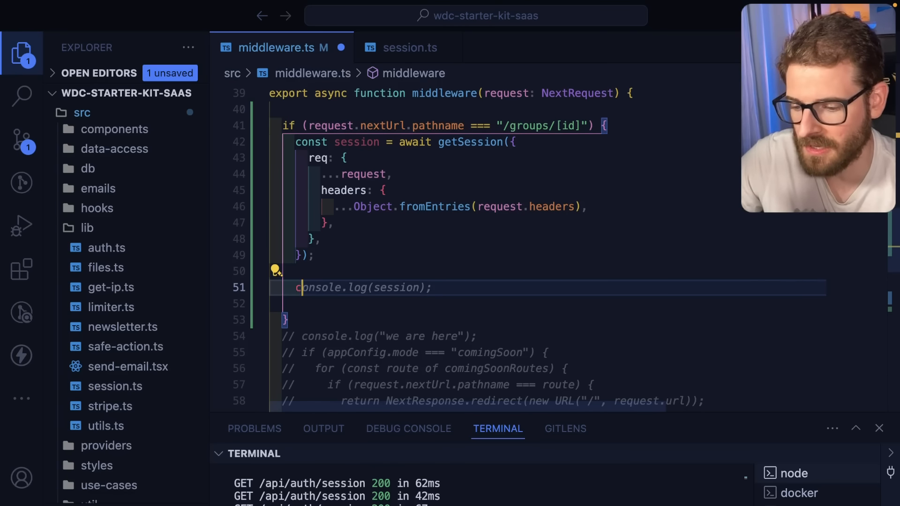
pyautogui.write('const user = session.use')
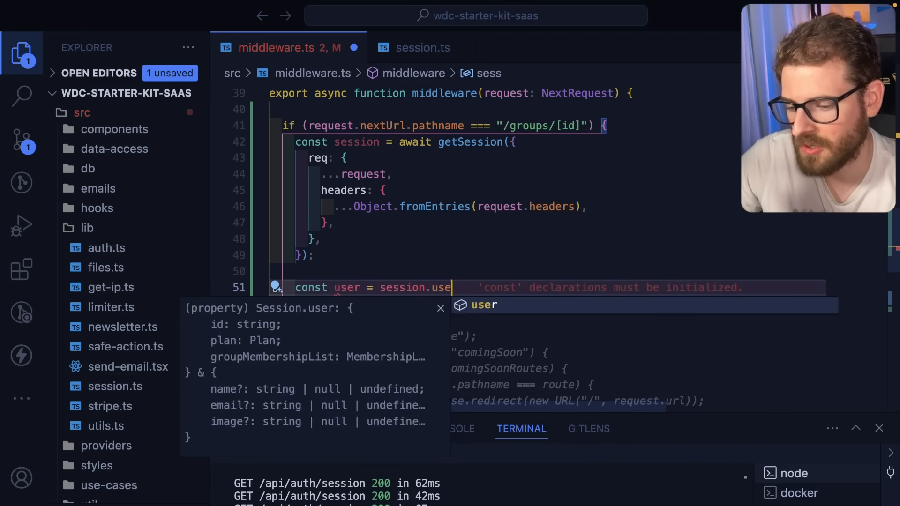
pyautogui.write('.email;')
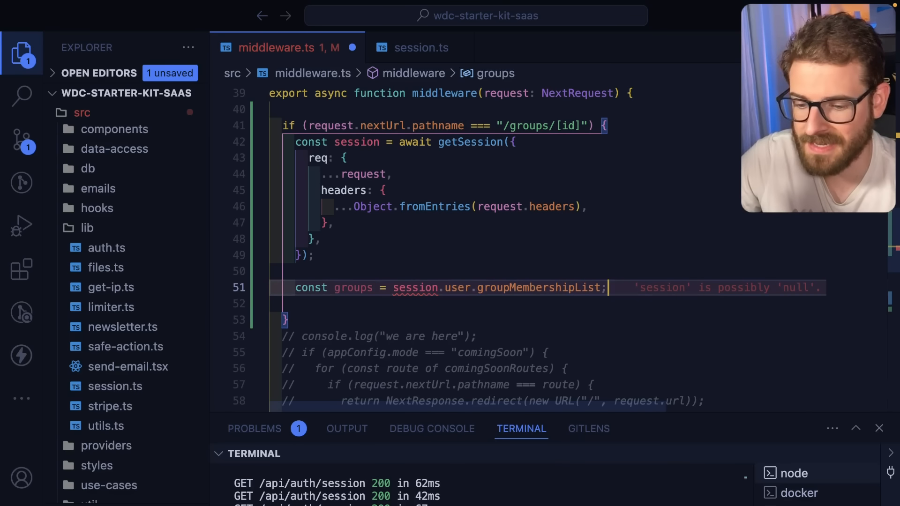
pyautogui.doubleClick(537, 288)
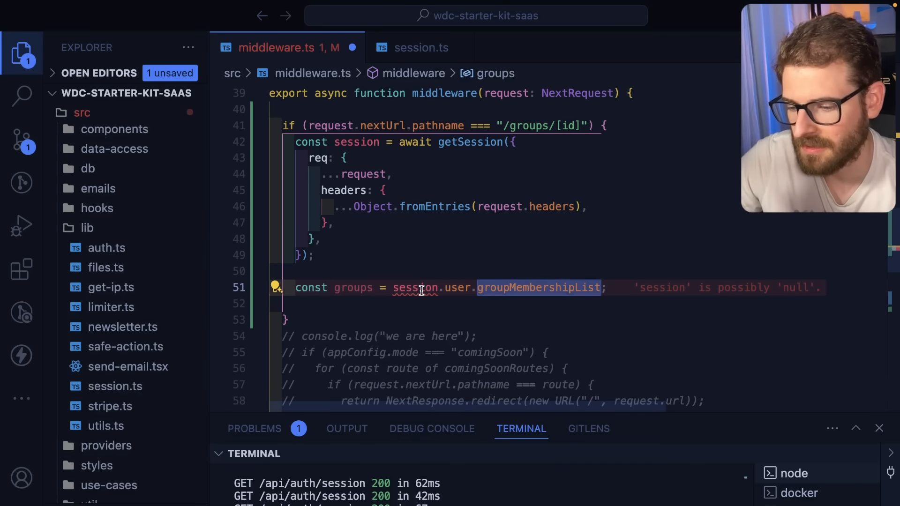
pyautogui.doubleClick(414, 288)
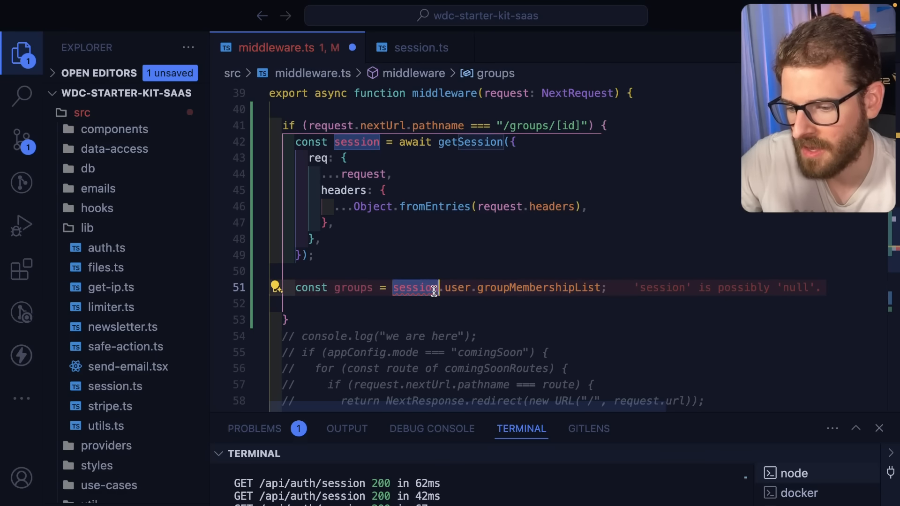
pyautogui.press('Enter')
pyautogui.write('if (groups.includes(request.nextUrl.query.id)) {')
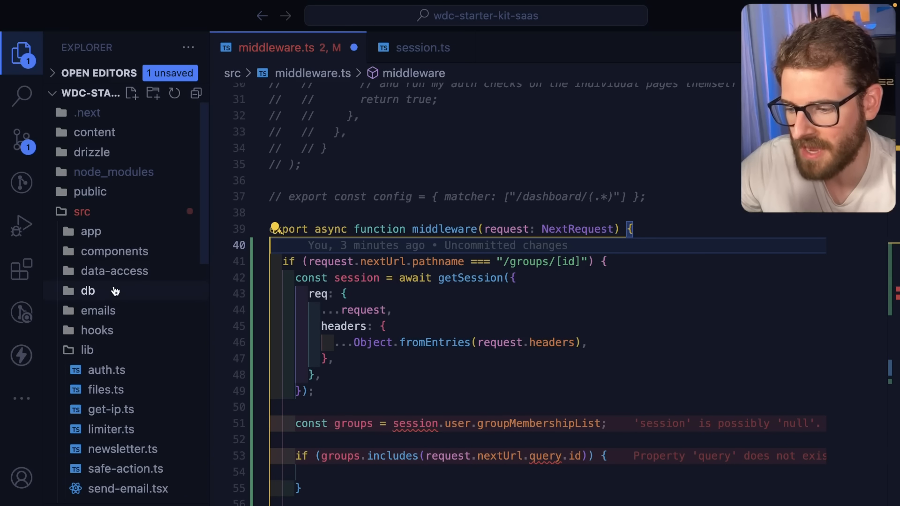
# - Search for the group layout.tsx file via Quick Open
pyautogui.write('layout')
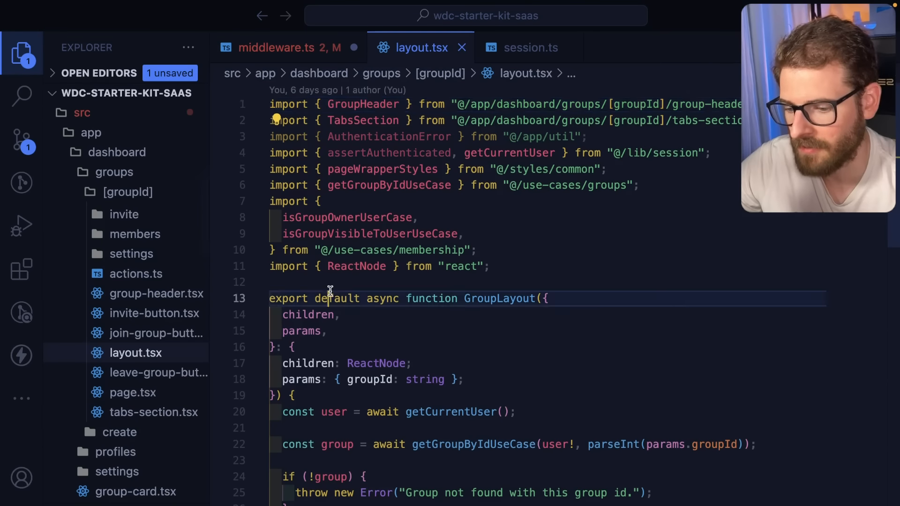
# - Scroll through layout.tsx's visibility and ownership checks, then return to middleware.ts
pyautogui.scroll(-3)
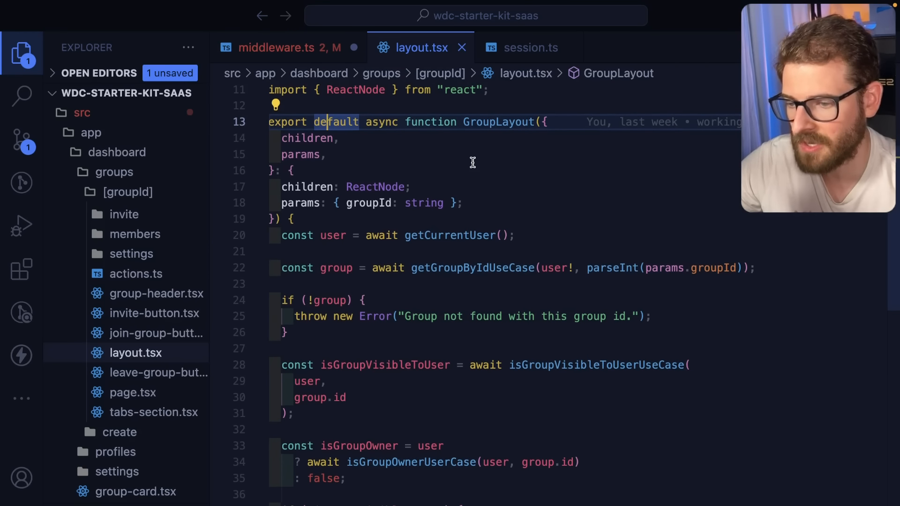
pyautogui.scroll(-3)
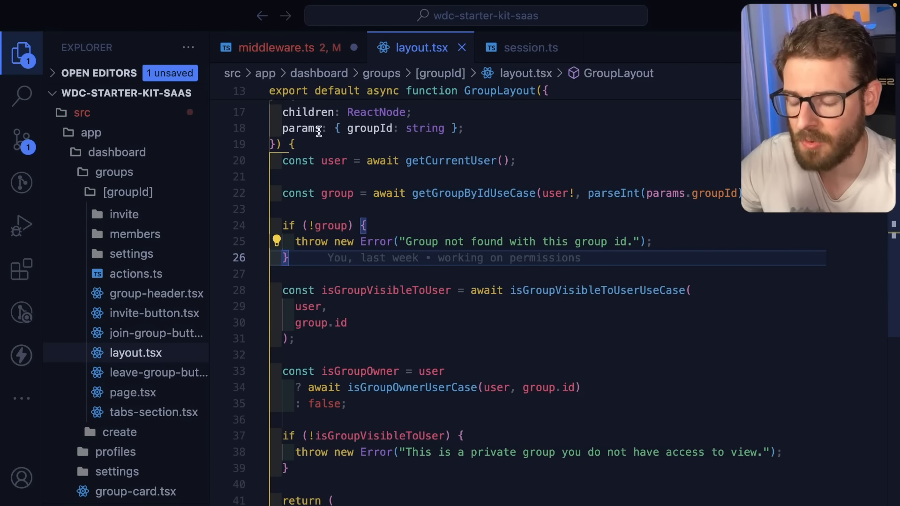
pyautogui.click(281, 47)
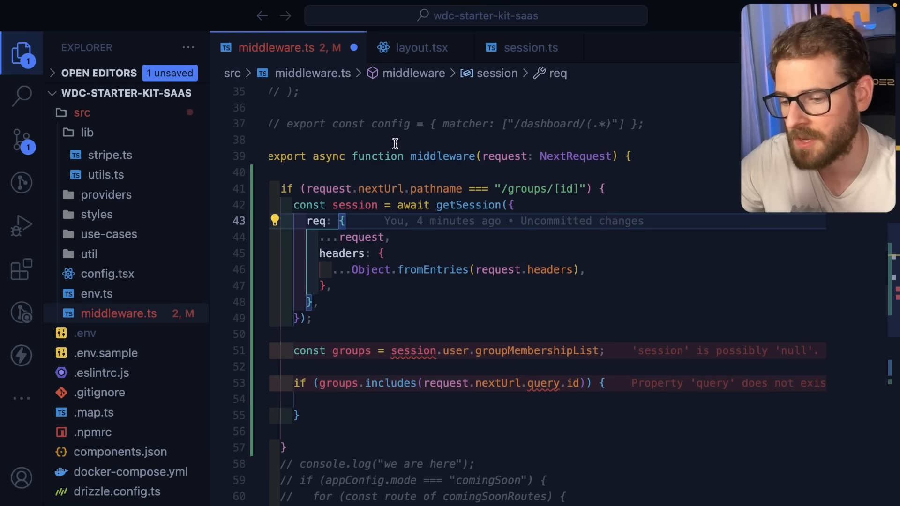
# - Revert middleware.ts to only log the request path and return NextResponse.next(), then save
pyautogui.click(421, 47)
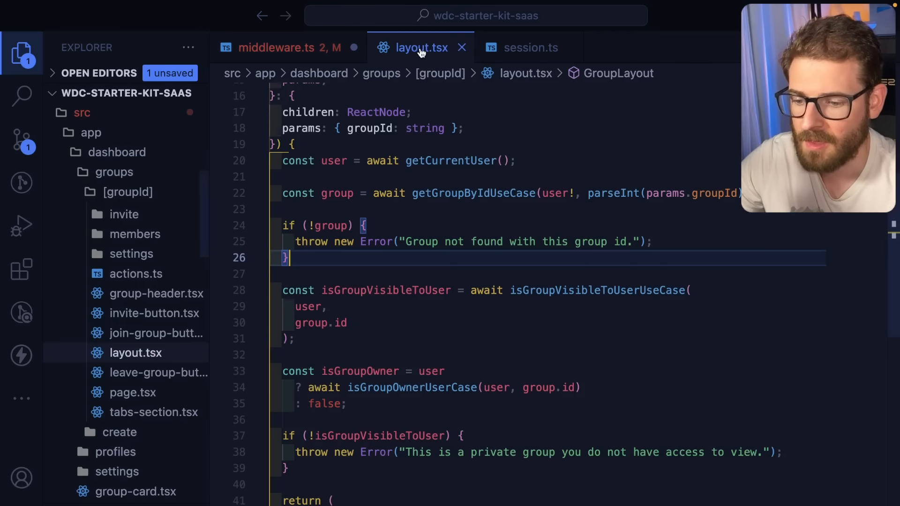
pyautogui.click(281, 48)
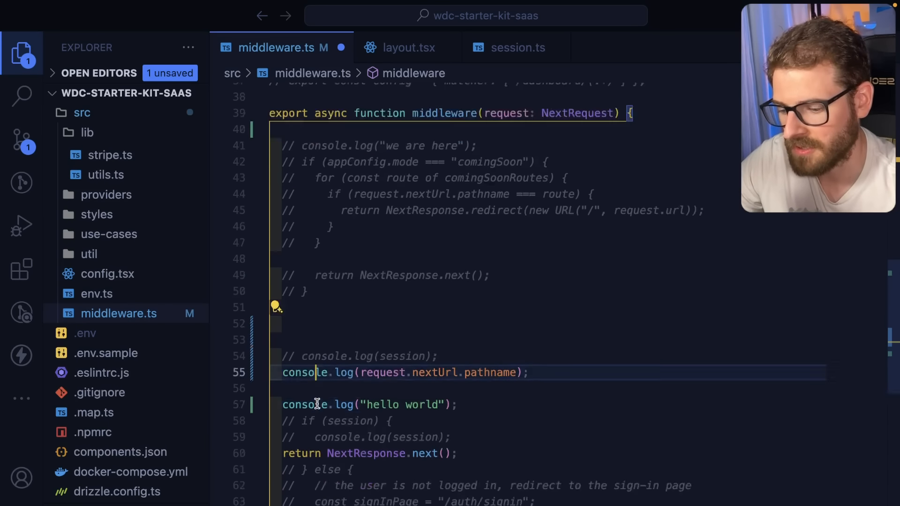
pyautogui.scroll(-3)
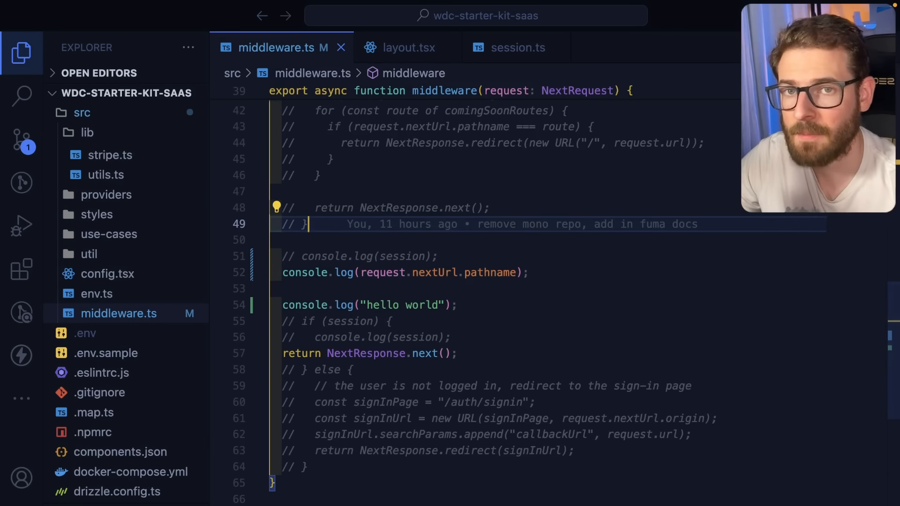